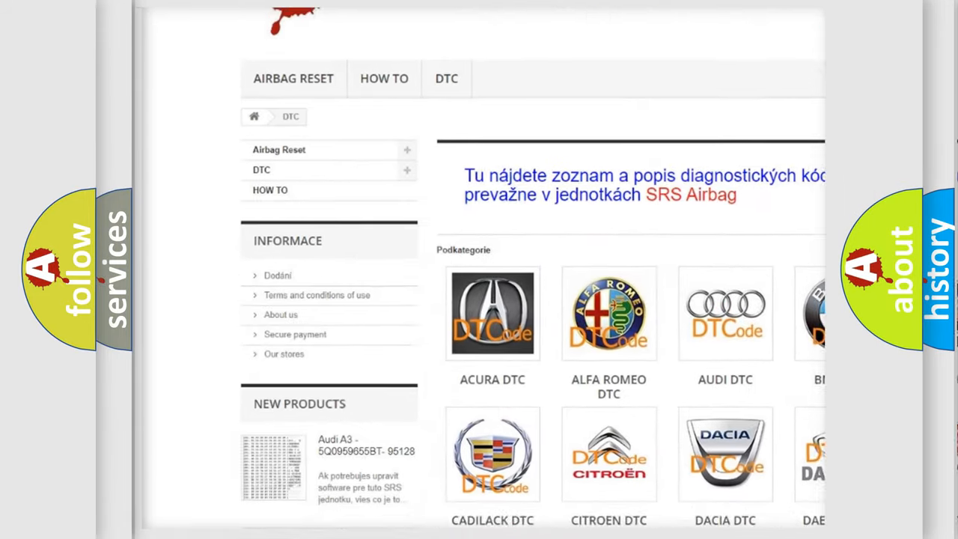
{"action": "scroll", "scroll_direction": "down", "scroll_amount": 3}
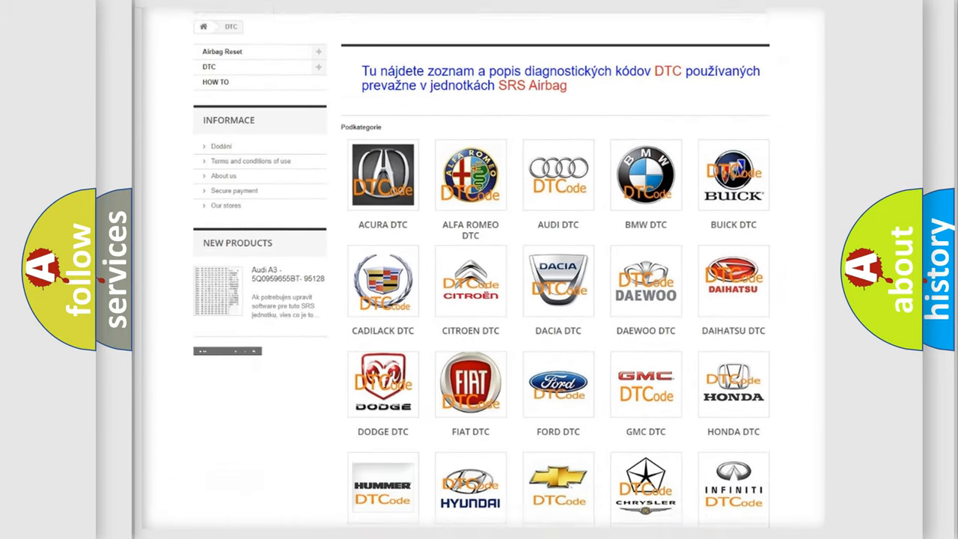
{"action": "scroll", "scroll_direction": "down", "scroll_amount": 3}
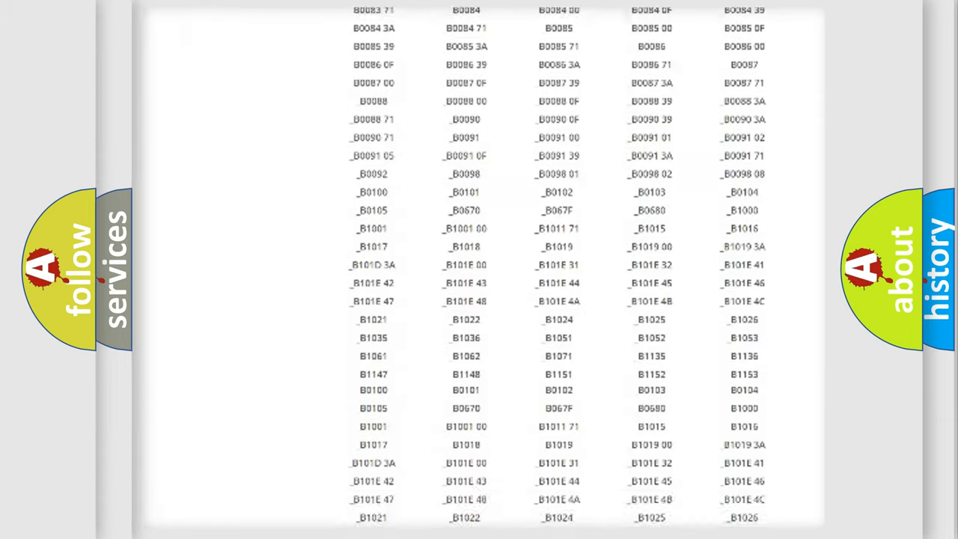
{"action": "scroll", "scroll_direction": "up", "scroll_amount": 3}
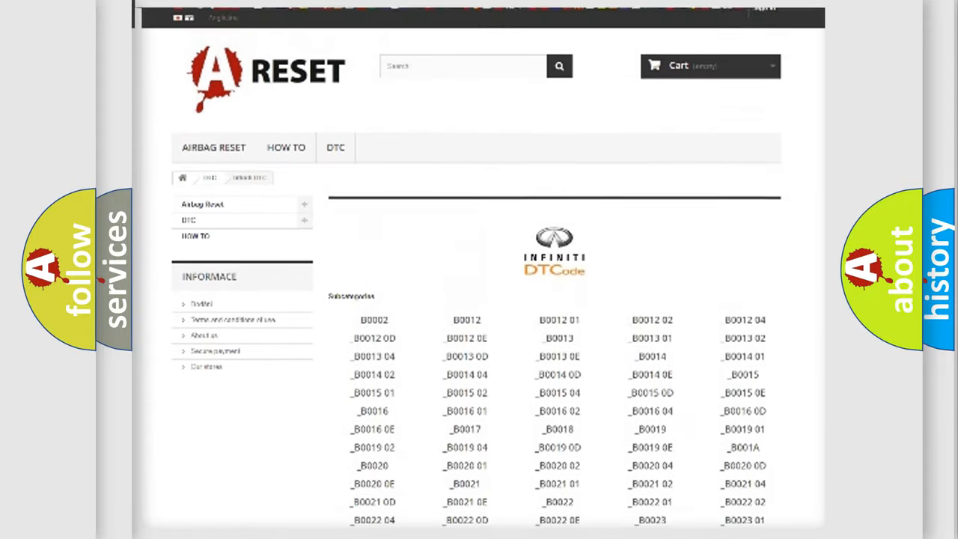